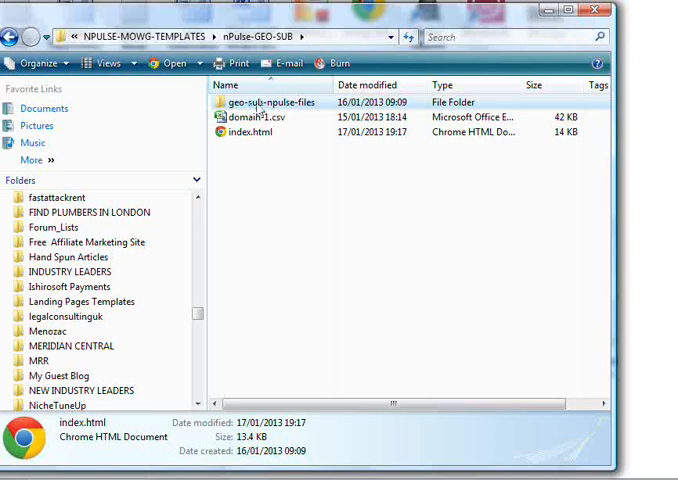
Open the geo-sub-npulse-files folder and its images subfolder of image thumbnails
double_click(268, 102)
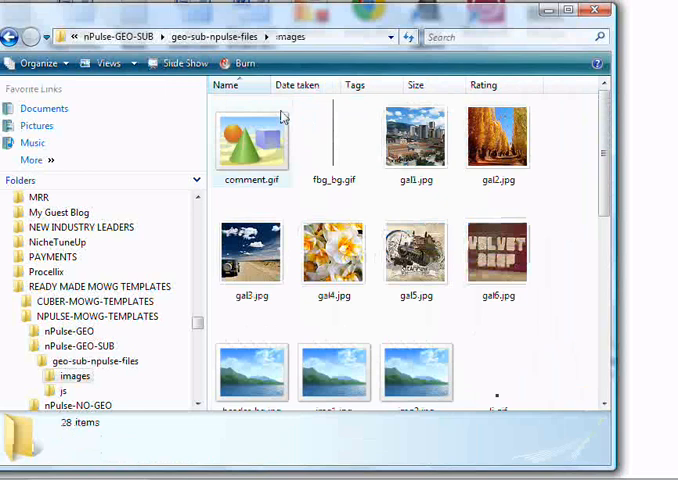
scroll(down, 3)
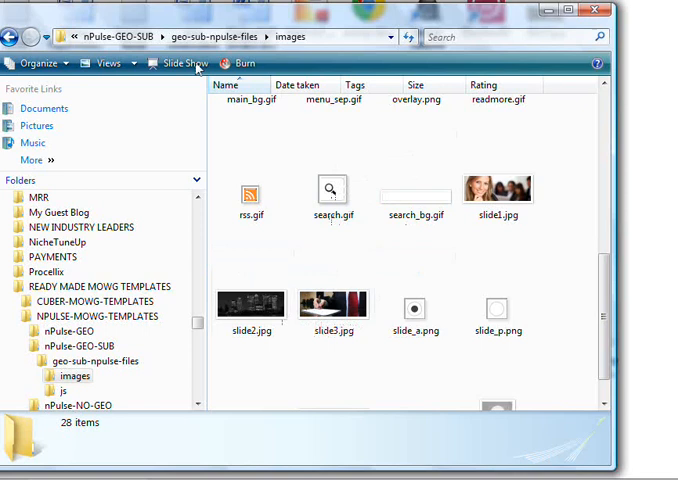
mouse_move(332, 300)
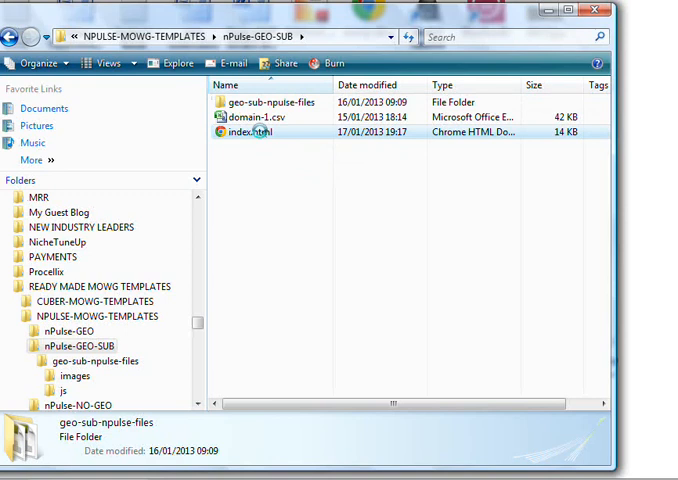
Show the context menu for index.html in the nPulse-GEO-SUB folder
right_click(258, 132)
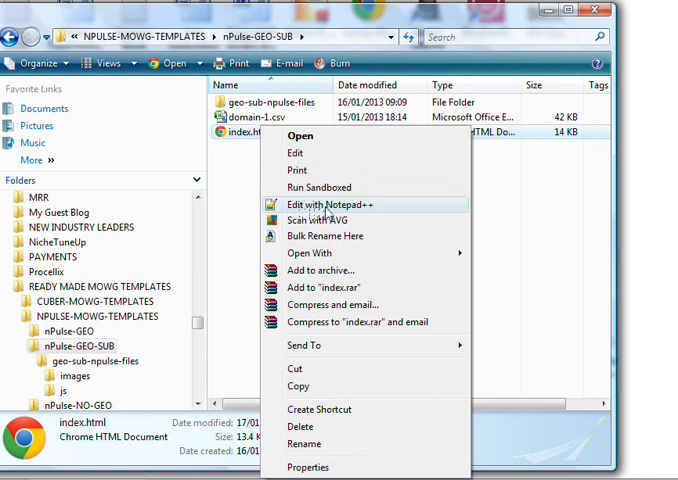